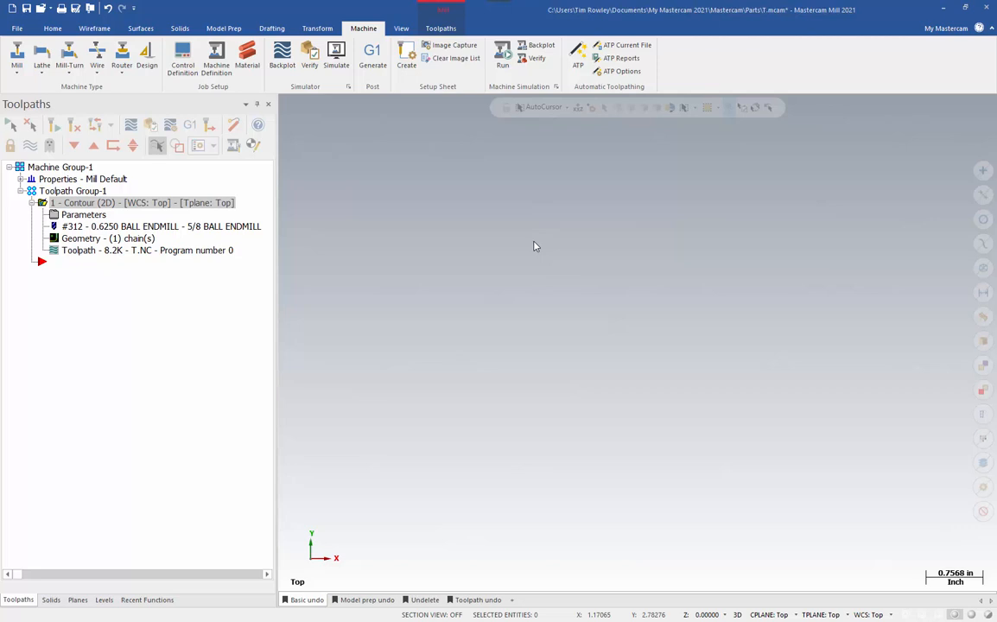
{"action": "mouse_move", "coordinate": [370, 216]}
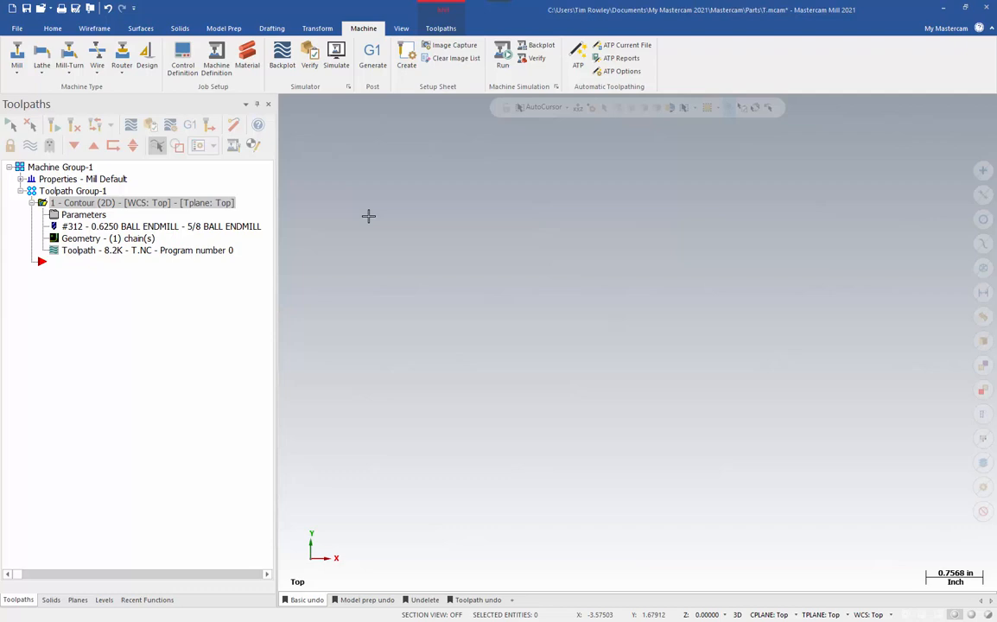
{"action": "mouse_move", "coordinate": [401, 220]}
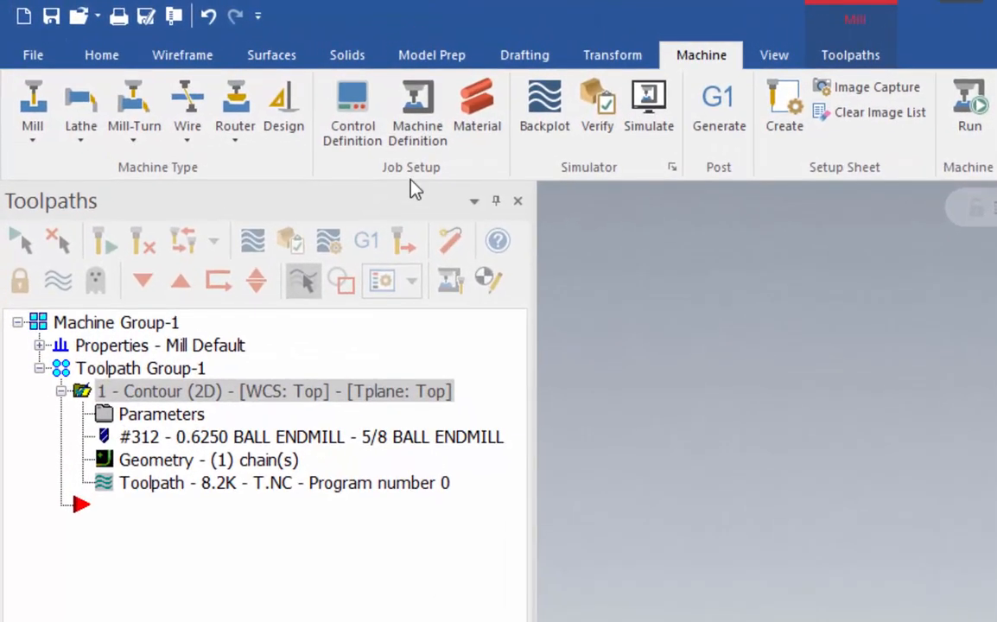
Draw three lines, undo the bottom one, then redo so all three lines remain
{"action": "left_click", "coordinate": [345, 53]}
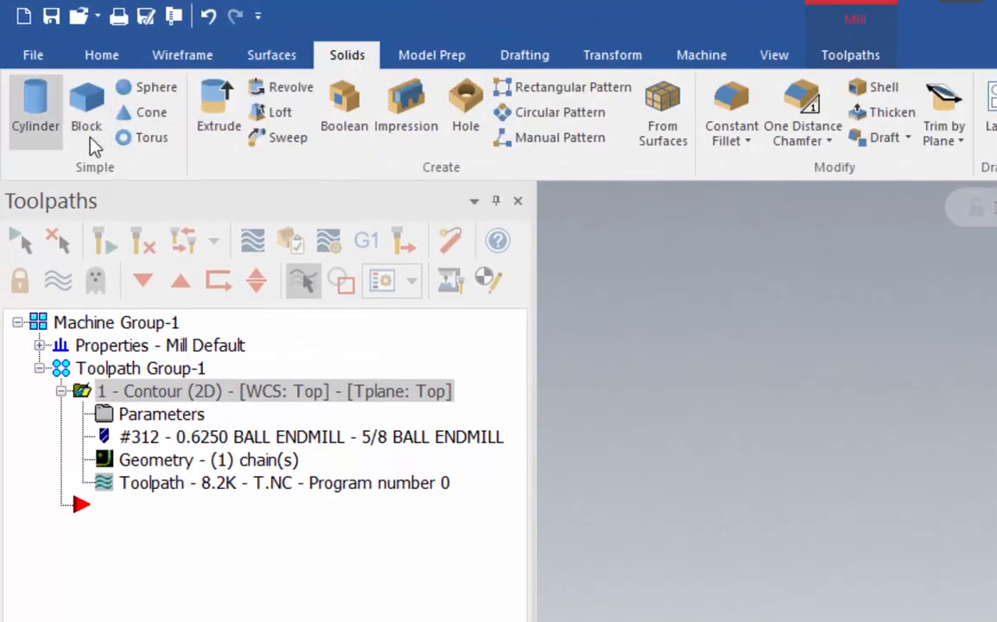
{"action": "mouse_move", "coordinate": [35, 104]}
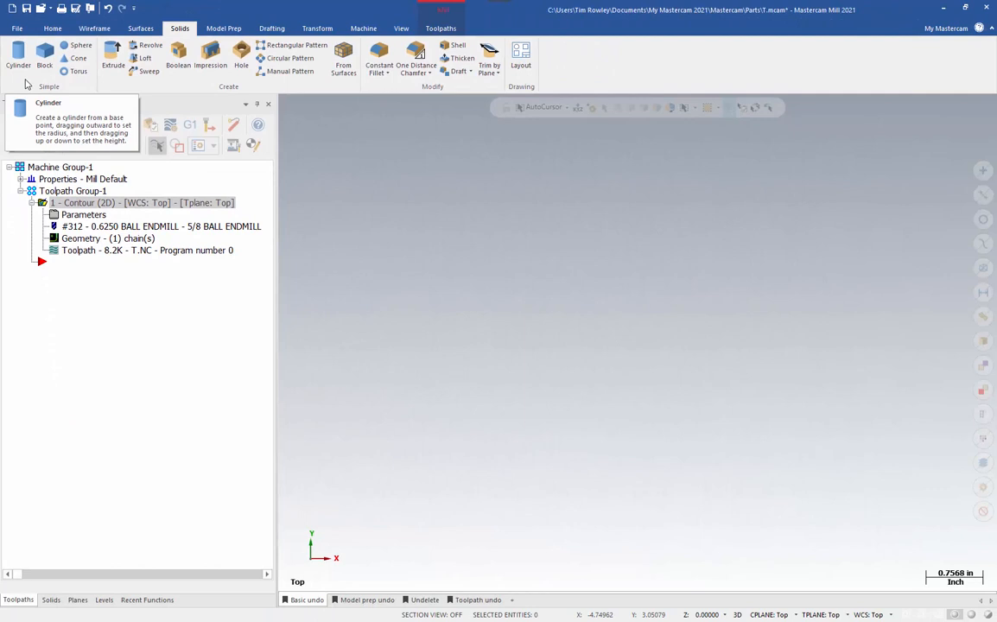
{"action": "mouse_move", "coordinate": [14, 86]}
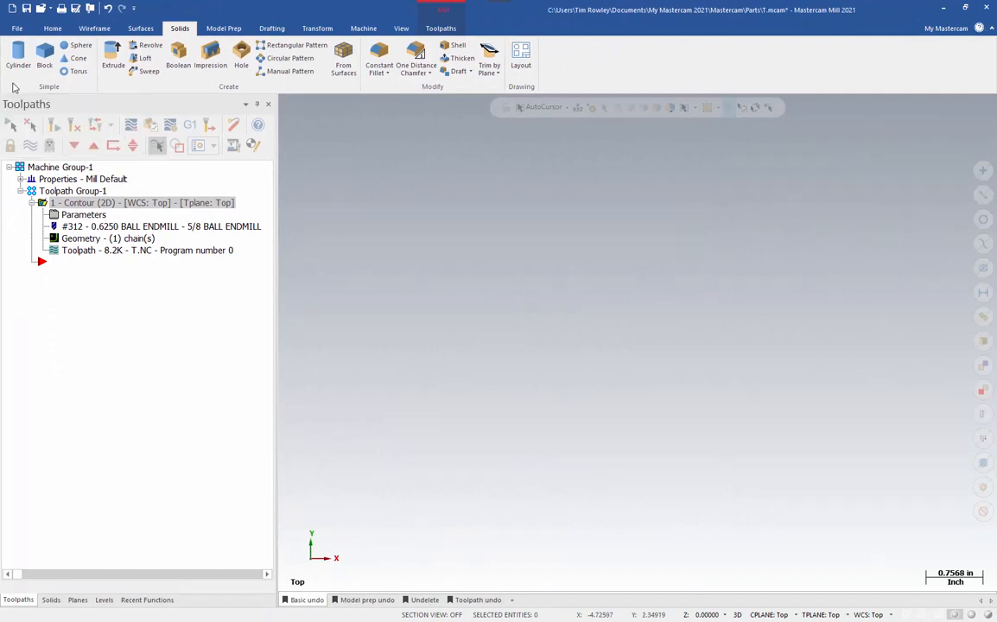
{"action": "mouse_move", "coordinate": [17, 58]}
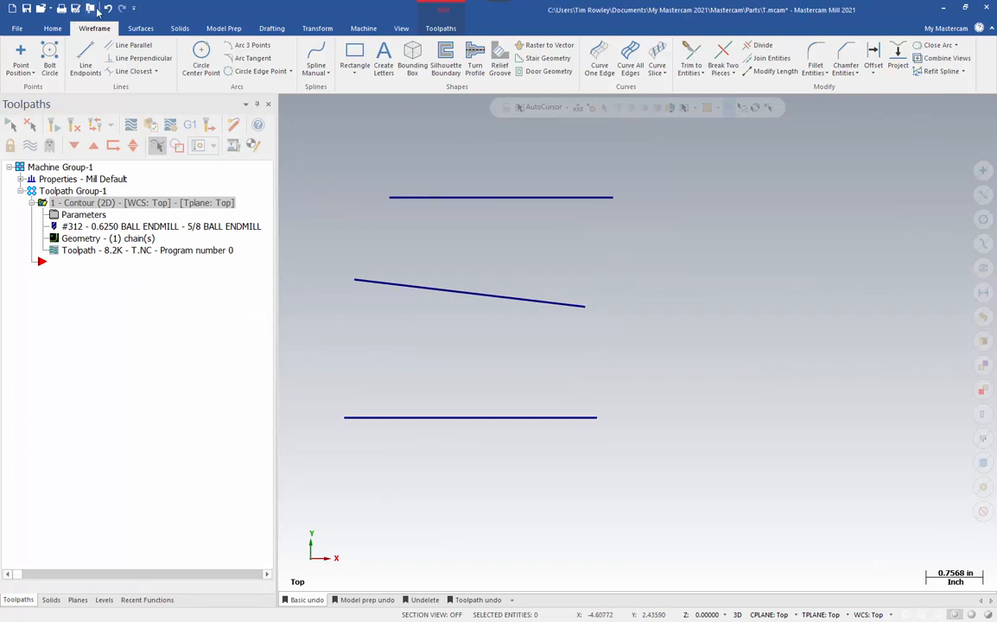
{"action": "mouse_move", "coordinate": [107, 7]}
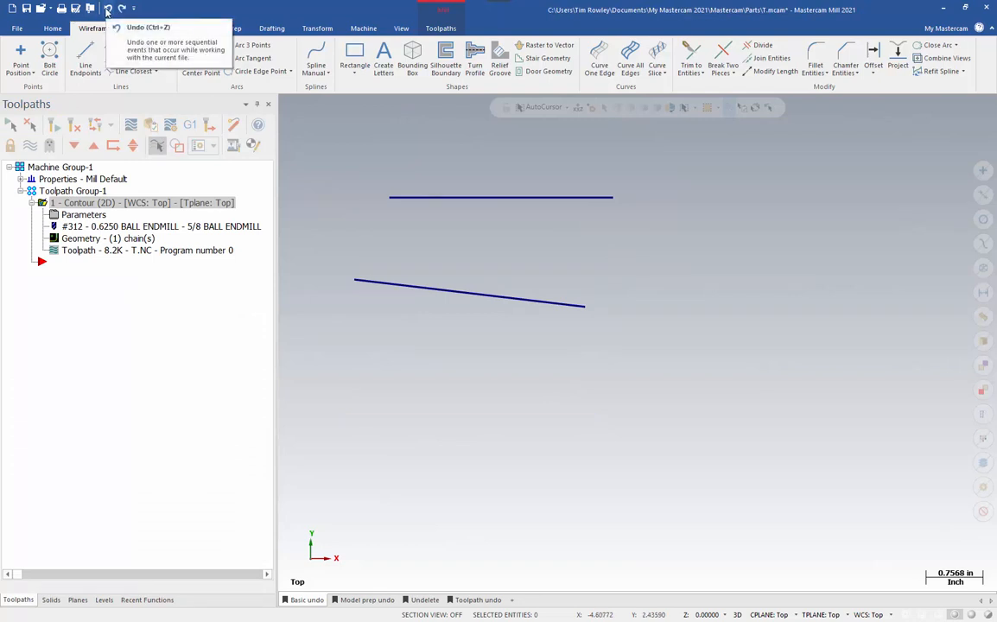
{"action": "left_click", "coordinate": [107, 6]}
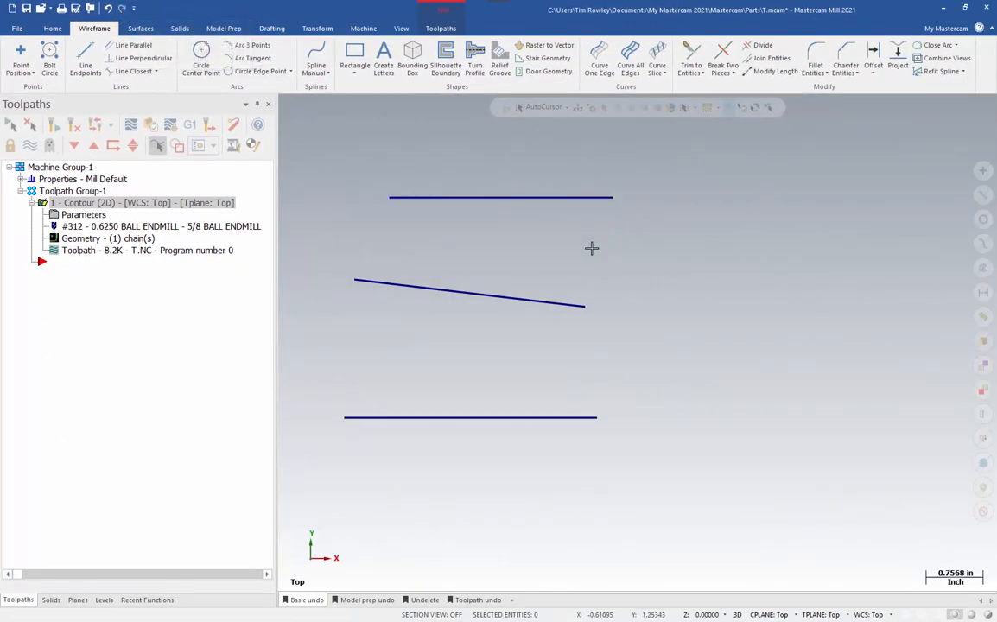
Create a rectangular solid block beside the lines with height 1.0
{"action": "left_click", "coordinate": [179, 28]}
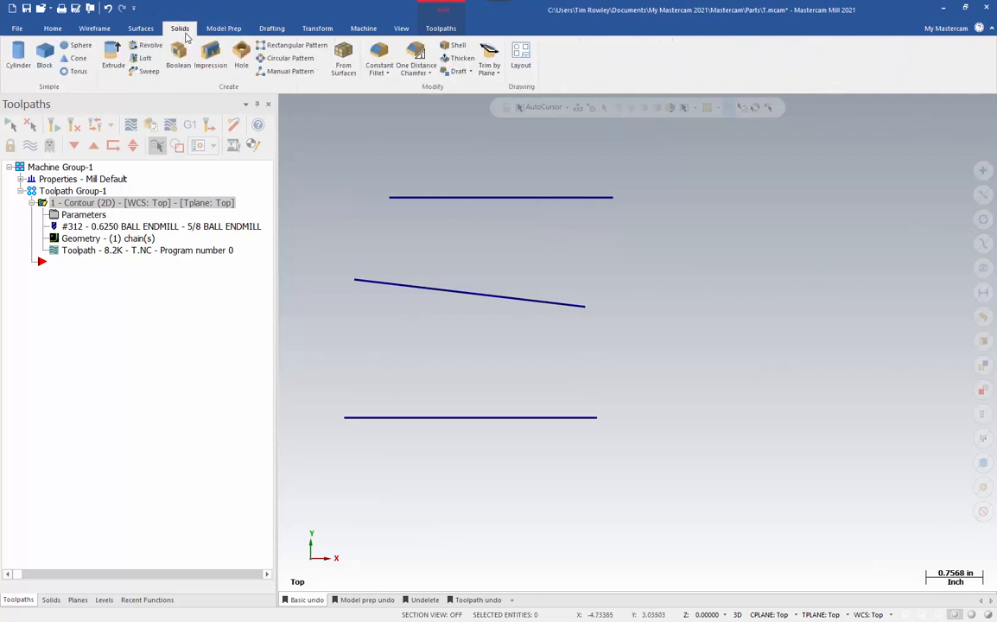
{"action": "left_click", "coordinate": [45, 66]}
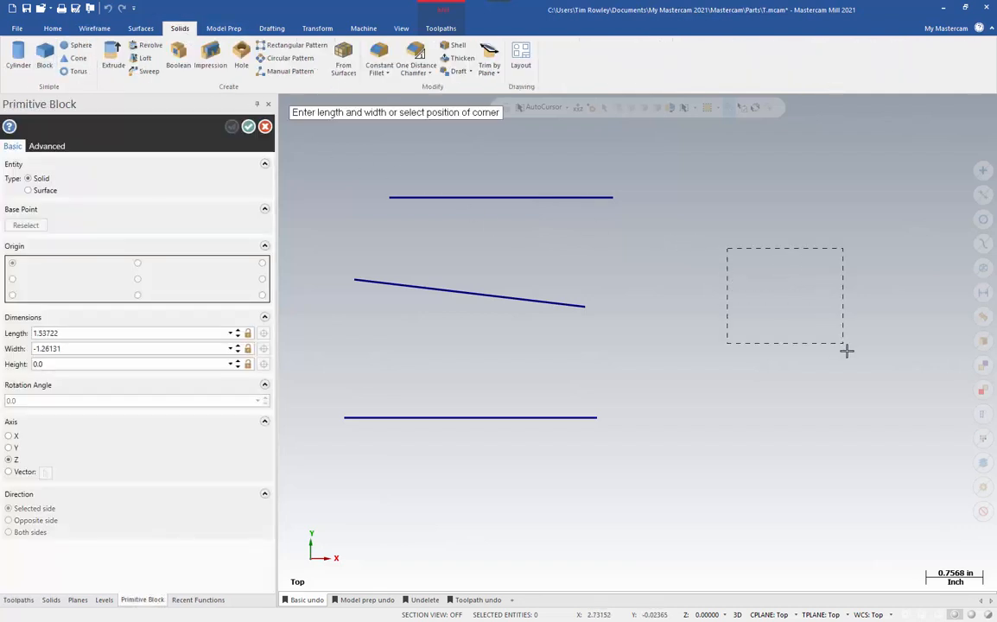
{"action": "left_click", "coordinate": [845, 351]}
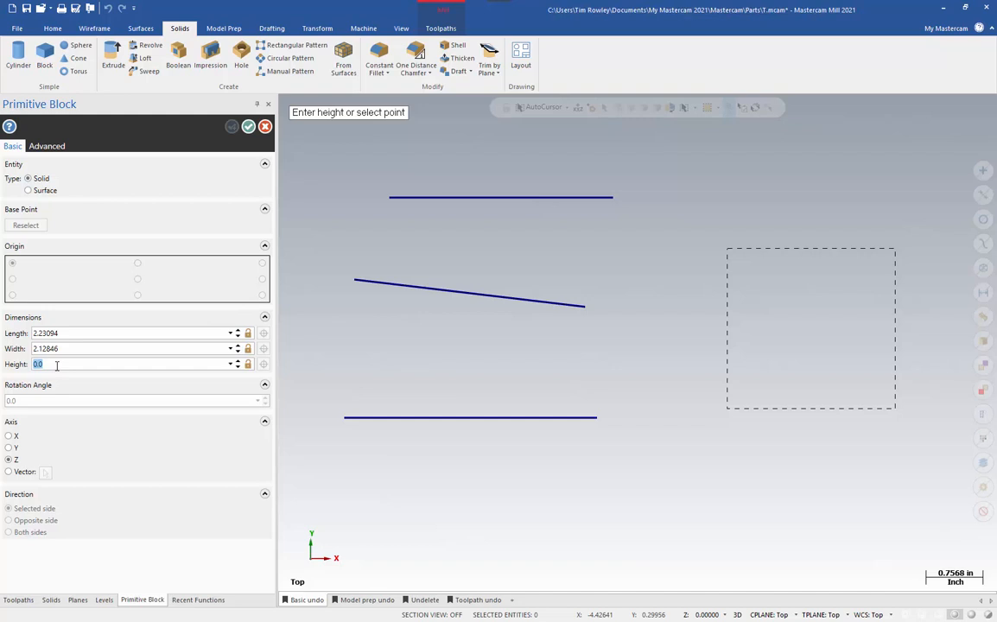
{"action": "type", "text": "1.0"}
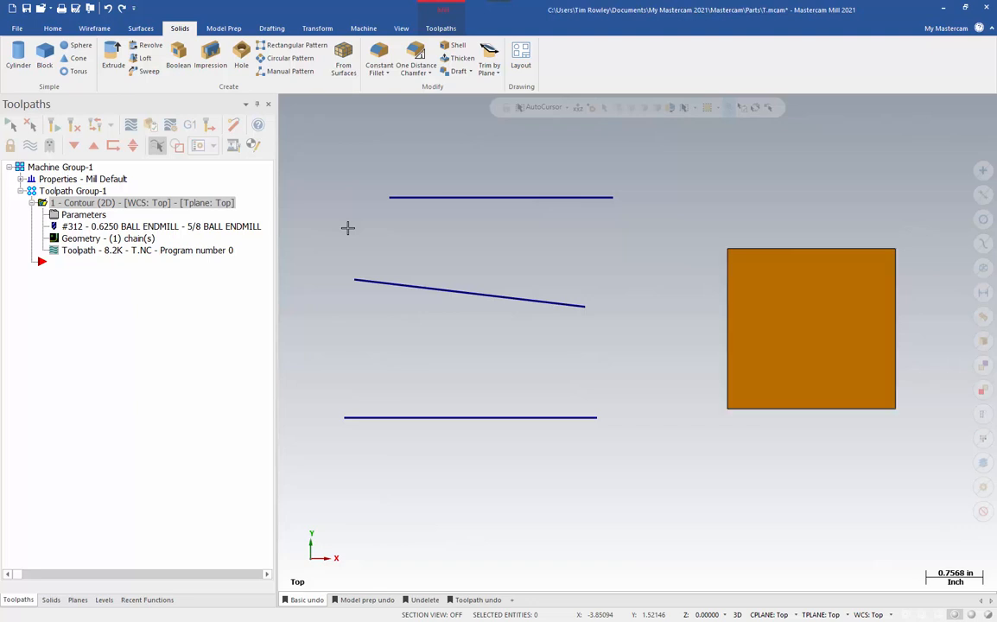
{"action": "mouse_move", "coordinate": [361, 155]}
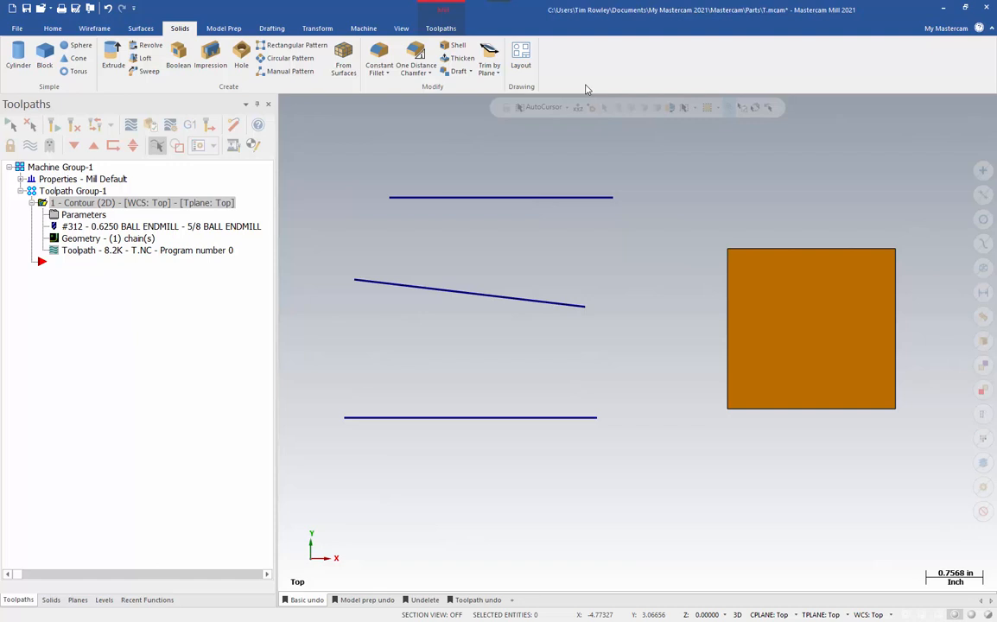
{"action": "mouse_move", "coordinate": [361, 614]}
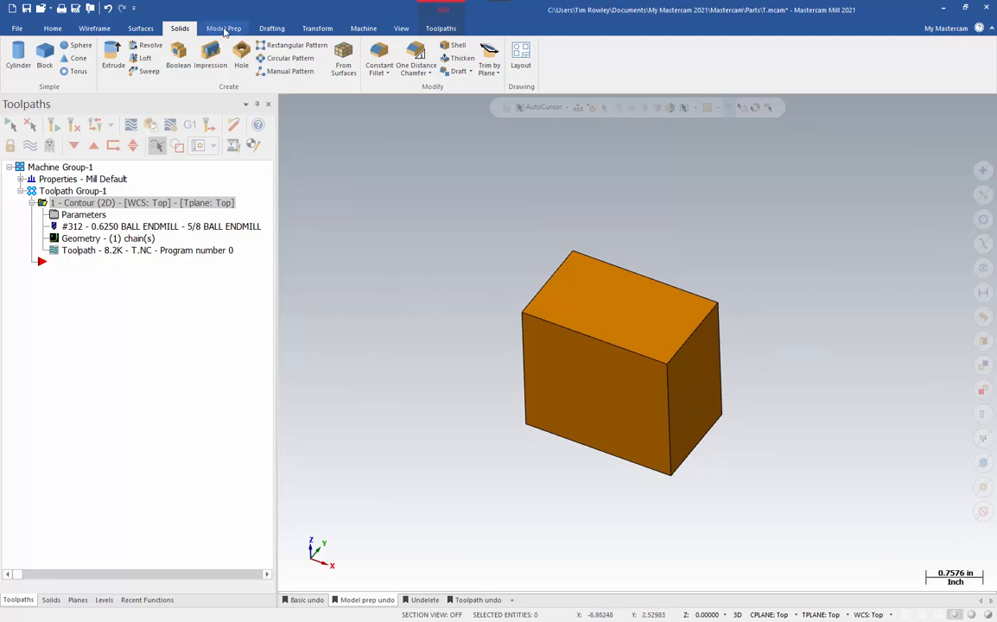
Push-pull a block face to reshape it into a near-cube and show the solids history
{"action": "left_click", "coordinate": [224, 27]}
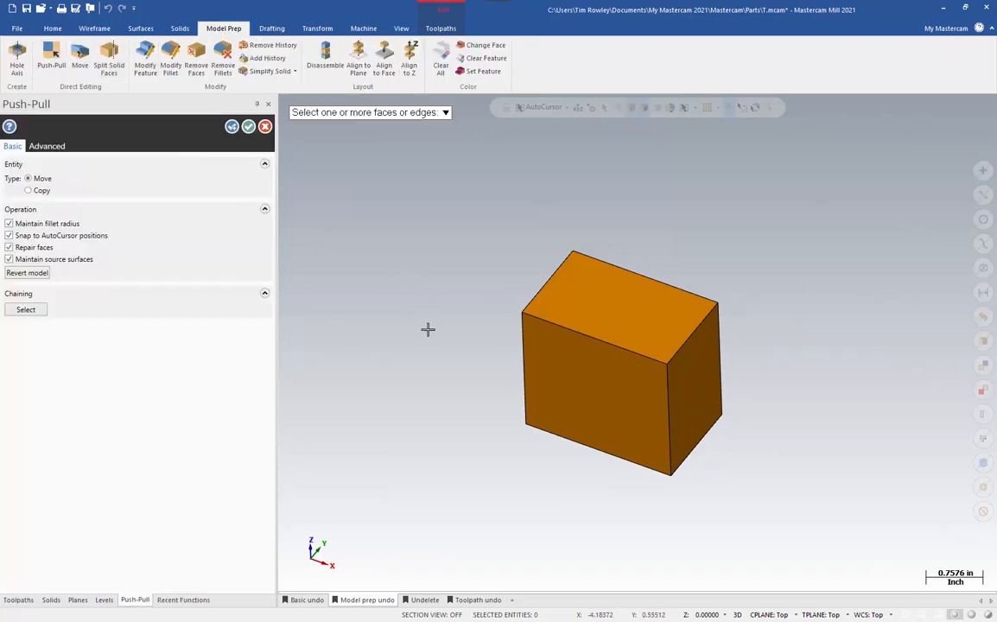
{"action": "left_click", "coordinate": [622, 407]}
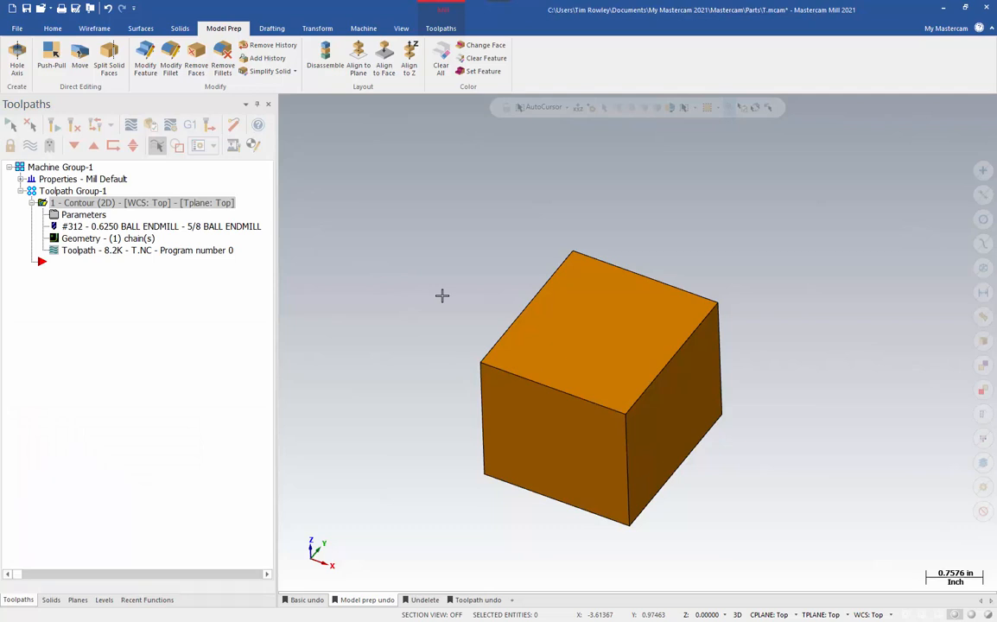
{"action": "left_click", "coordinate": [142, 202]}
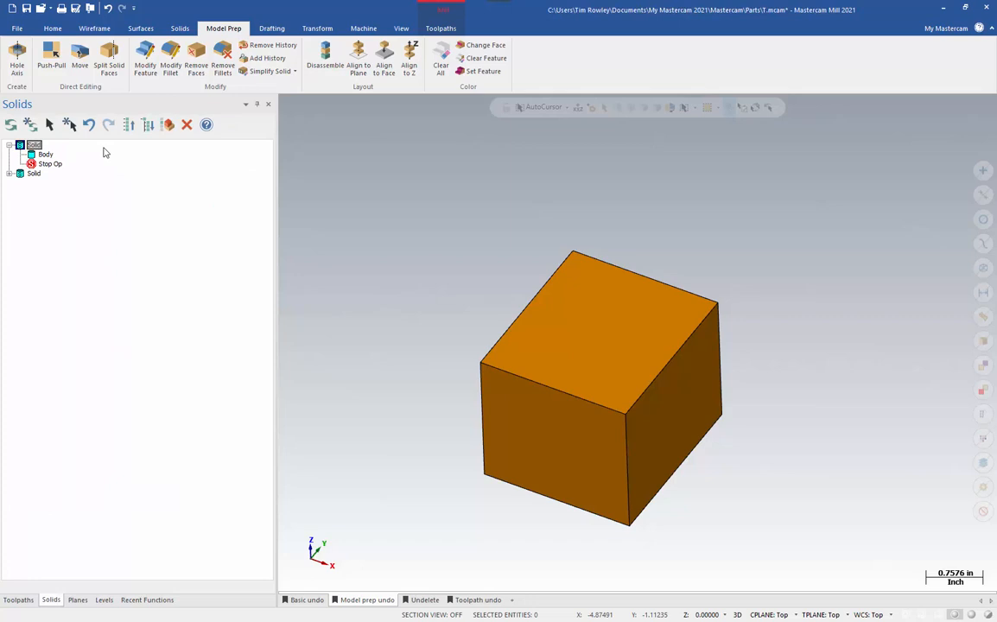
{"action": "mouse_move", "coordinate": [90, 125]}
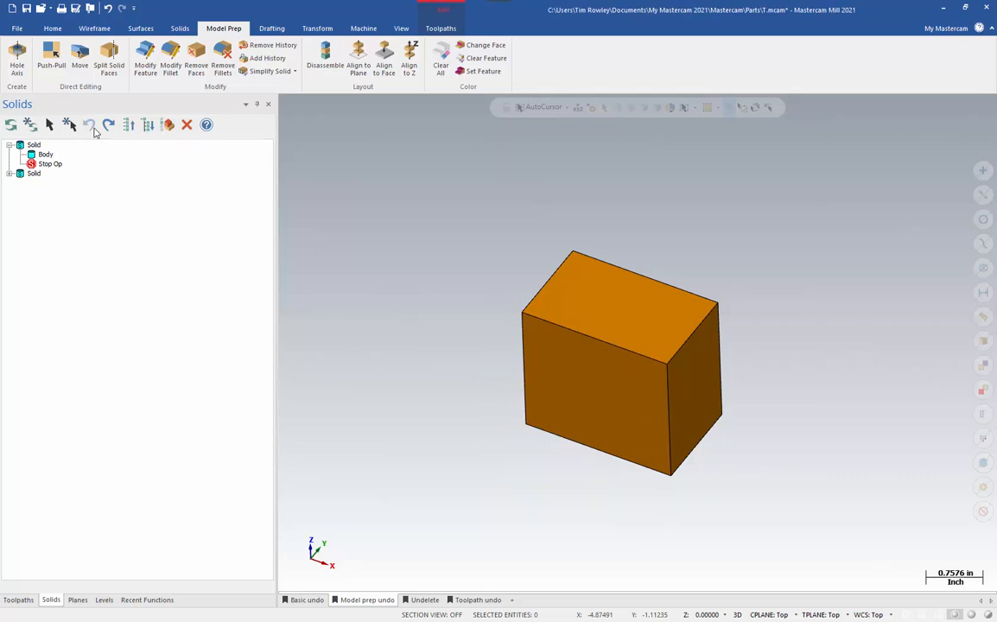
{"action": "mouse_move", "coordinate": [97, 132]}
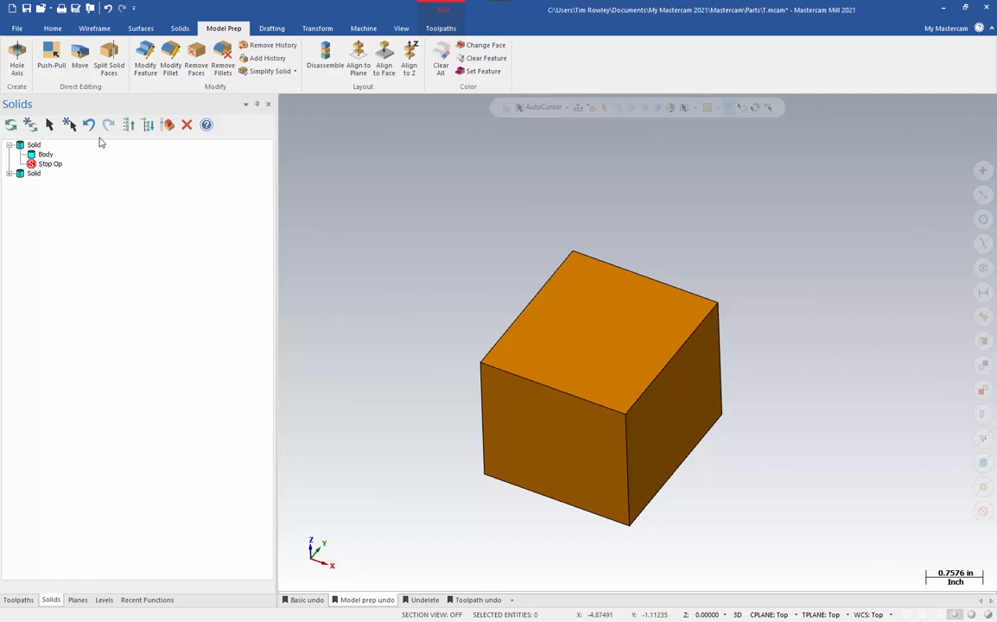
{"action": "mouse_move", "coordinate": [104, 142]}
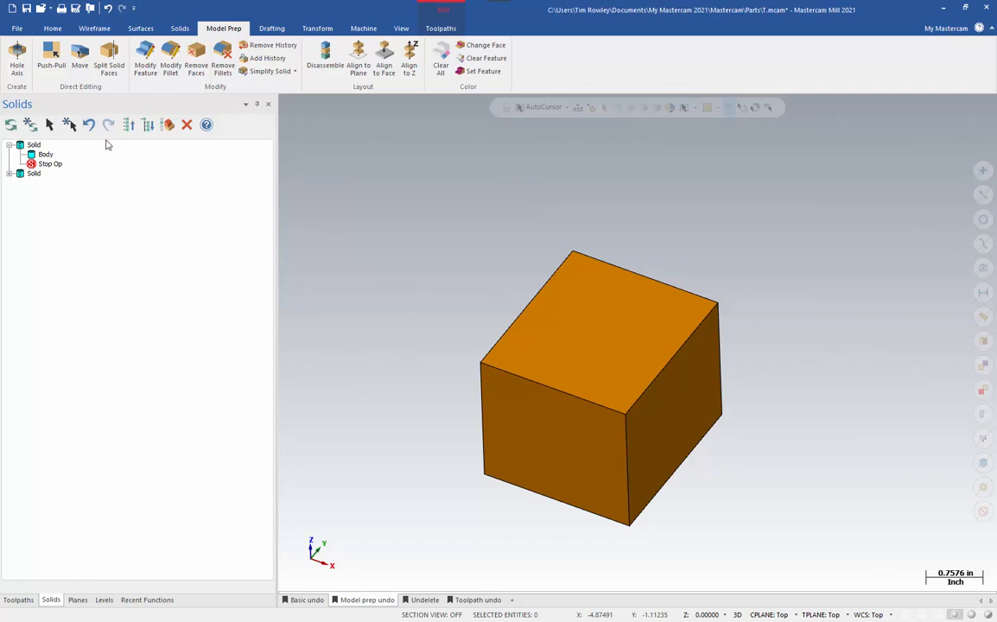
Fillet the cube's top edges with a constant radius, then revert it via Model Prep undo
{"action": "left_click", "coordinate": [180, 28]}
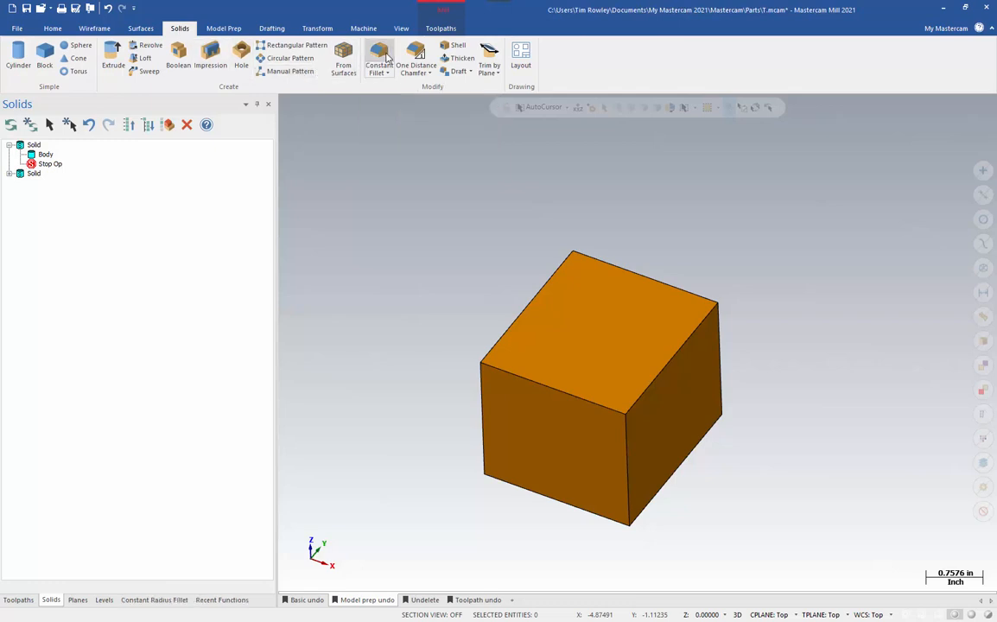
{"action": "left_click", "coordinate": [379, 61]}
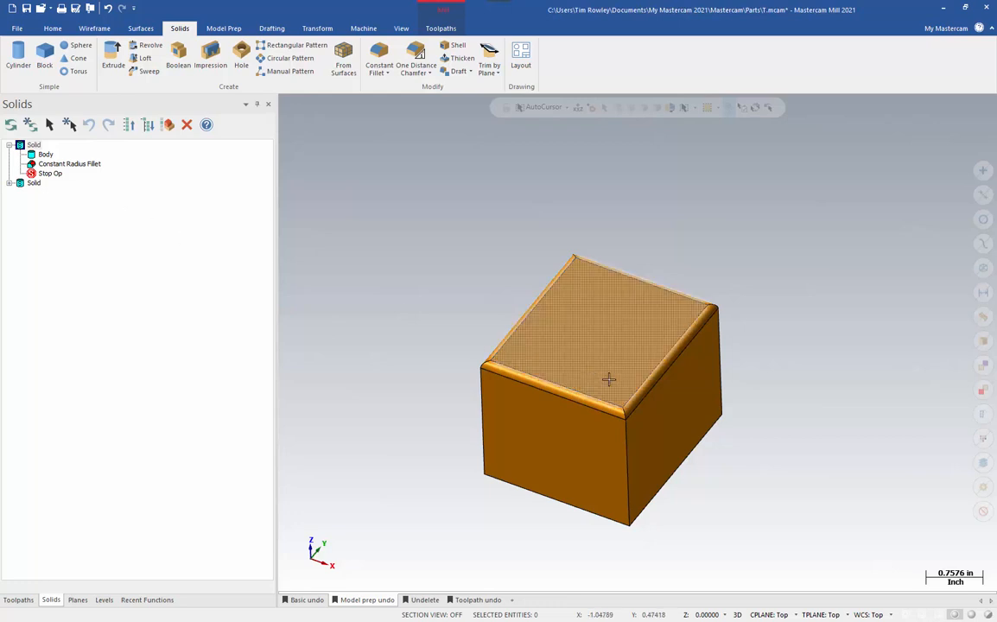
{"action": "left_click", "coordinate": [69, 162]}
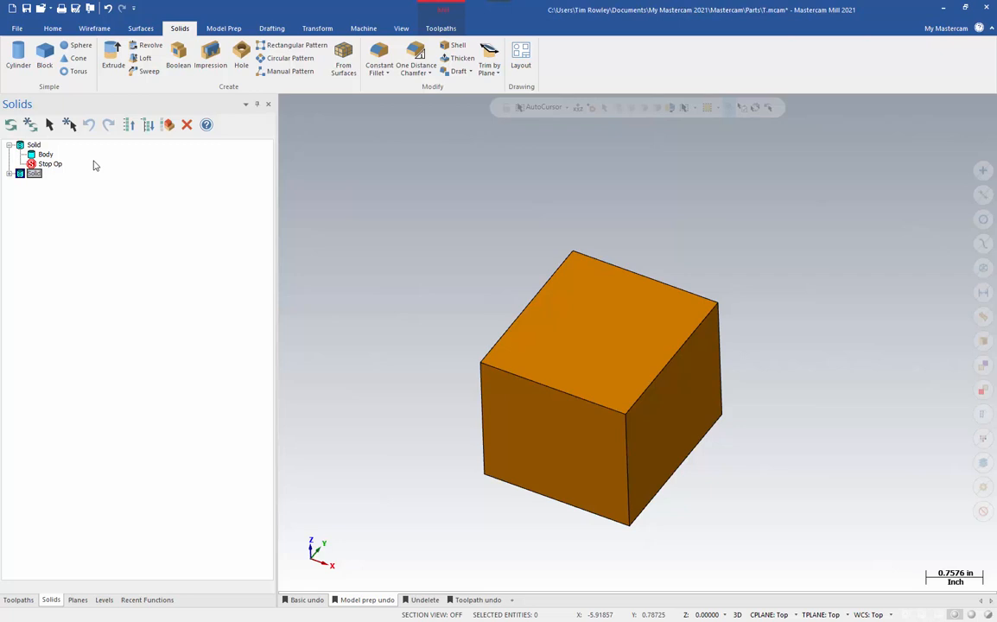
{"action": "mouse_move", "coordinate": [207, 465]}
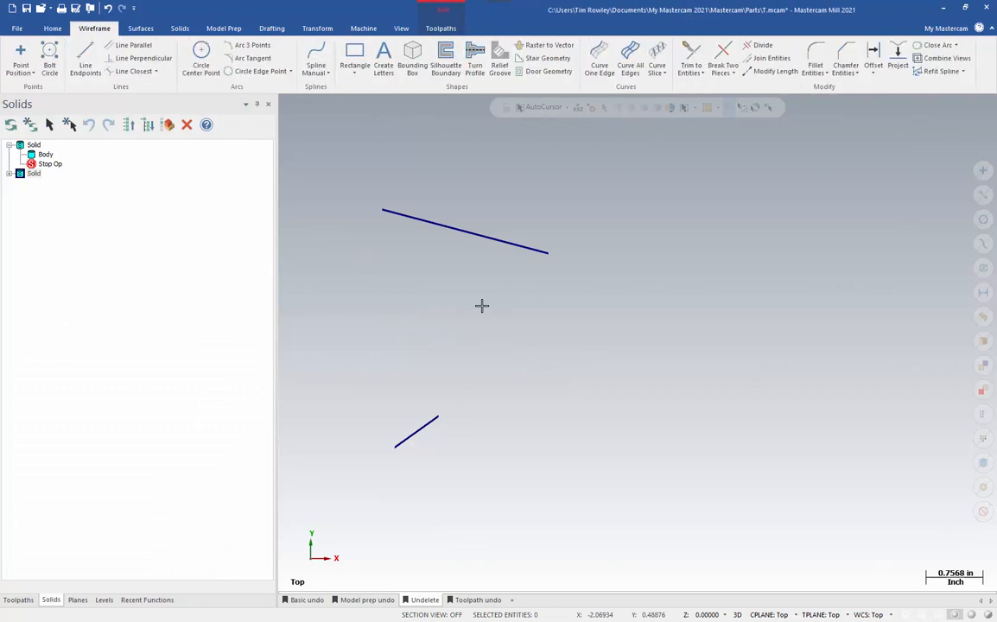
Draw a center-point circle to the right of the lines and clear its selection
{"action": "left_click", "coordinate": [201, 60]}
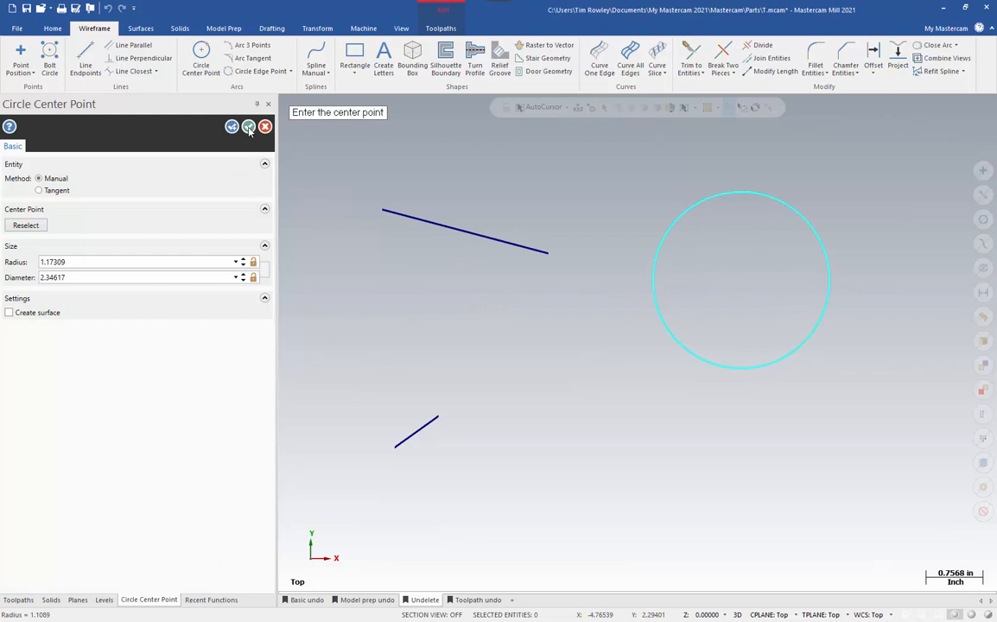
{"action": "left_click", "coordinate": [232, 127]}
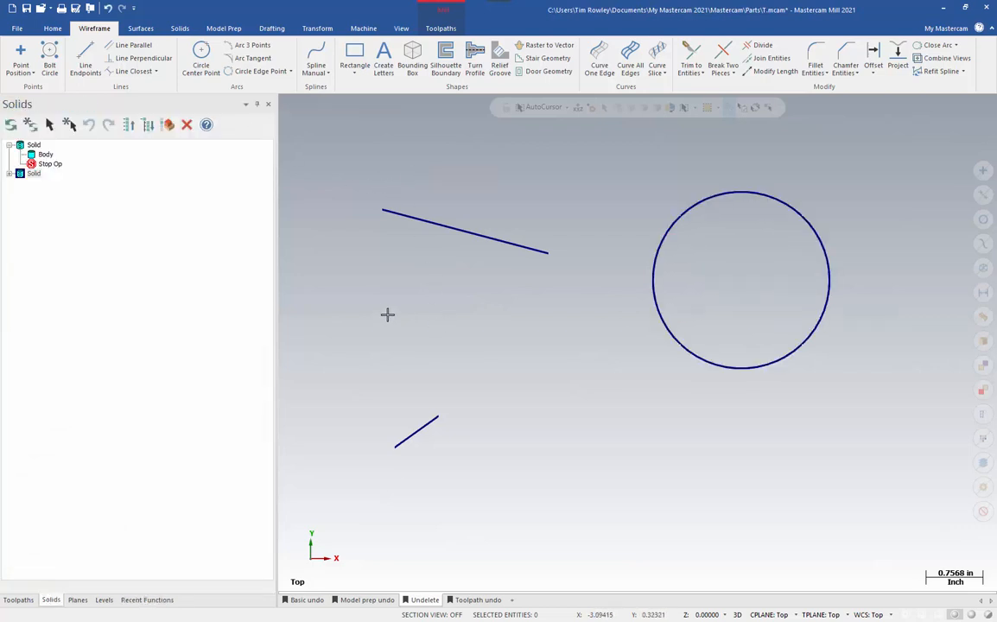
{"action": "mouse_move", "coordinate": [470, 325]}
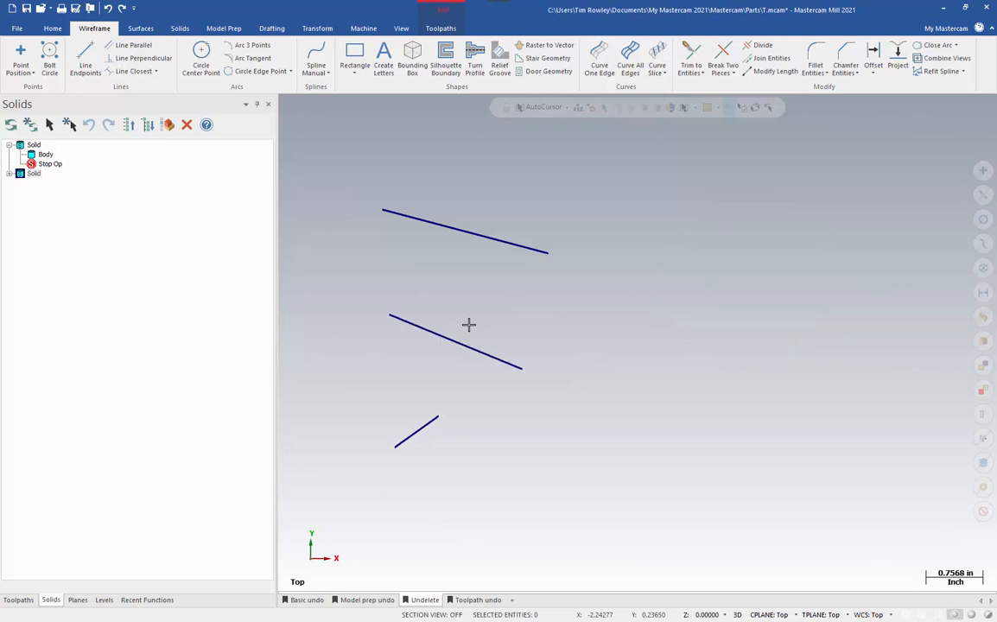
{"action": "mouse_move", "coordinate": [688, 297]}
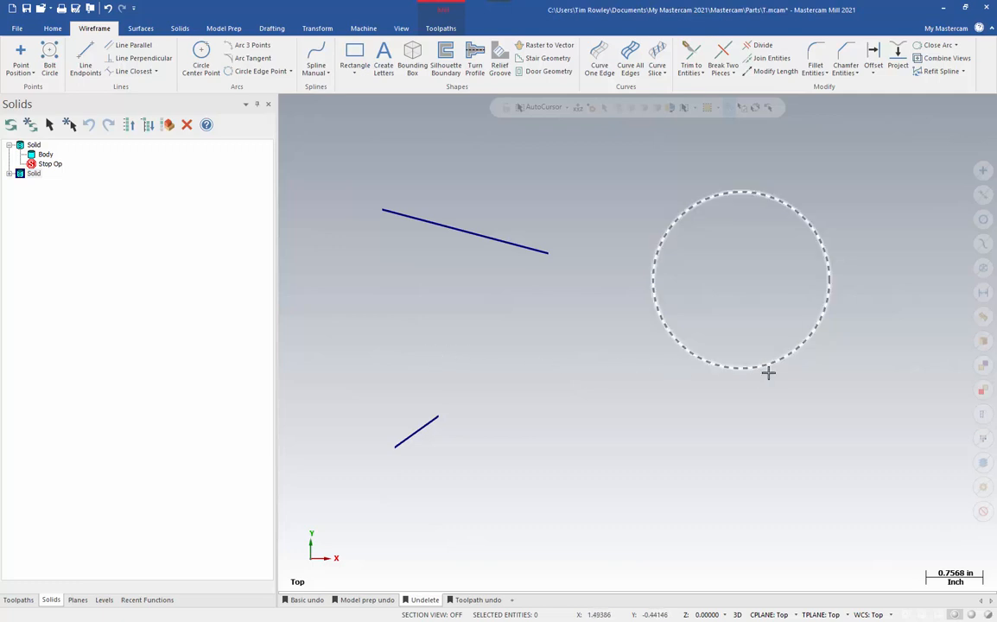
{"action": "left_click", "coordinate": [769, 373]}
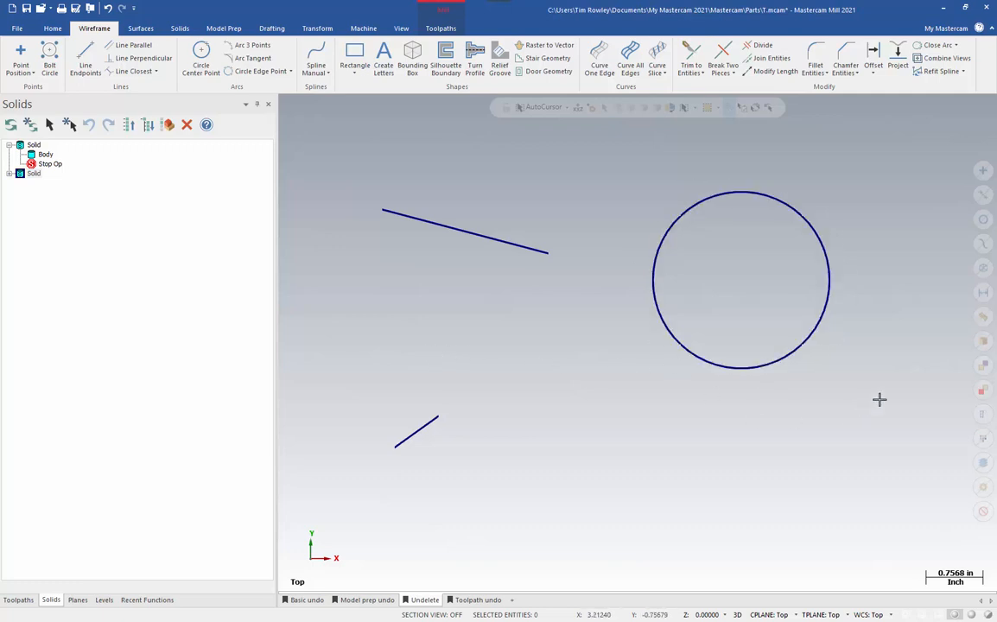
{"action": "left_click", "coordinate": [52, 28]}
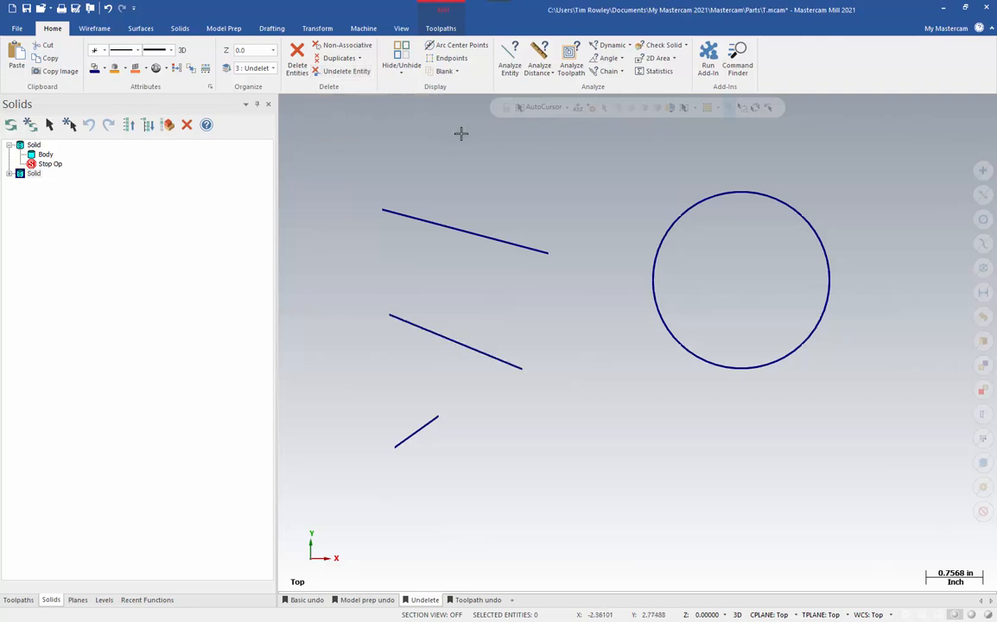
{"action": "mouse_move", "coordinate": [382, 287]}
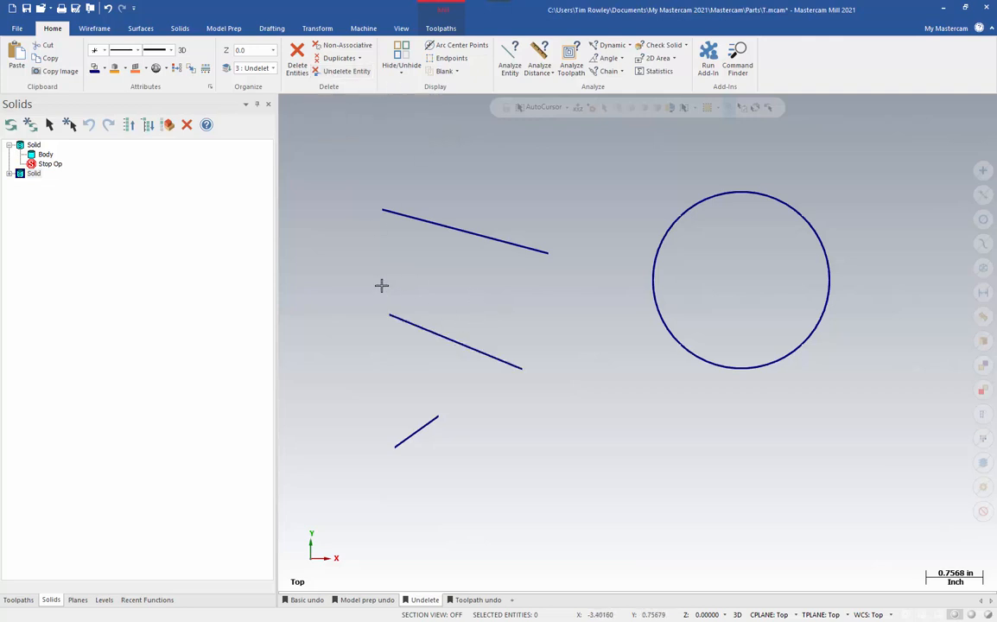
{"action": "mouse_move", "coordinate": [346, 71]}
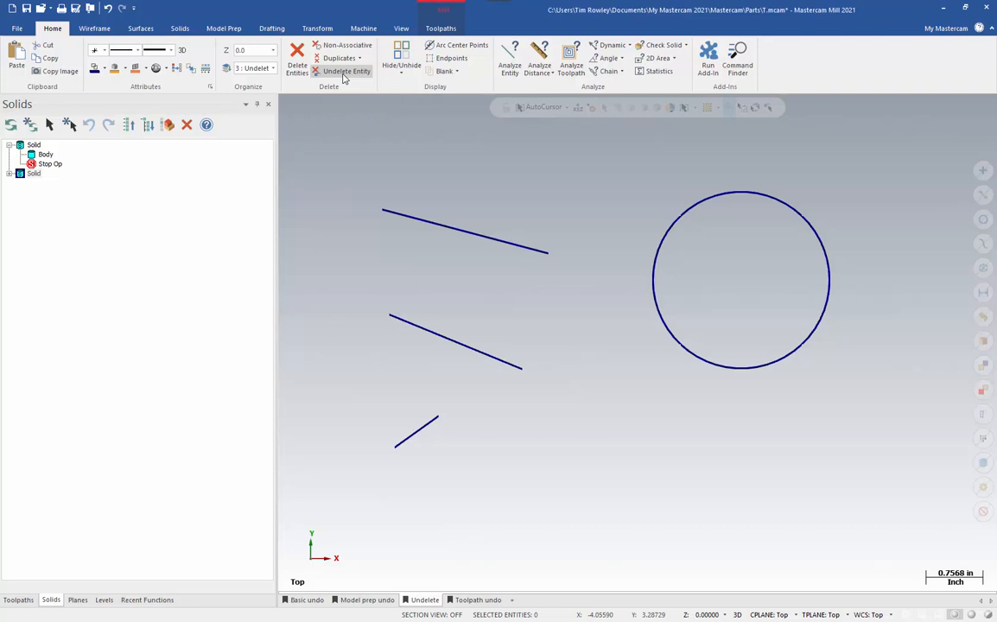
{"action": "mouse_move", "coordinate": [543, 370]}
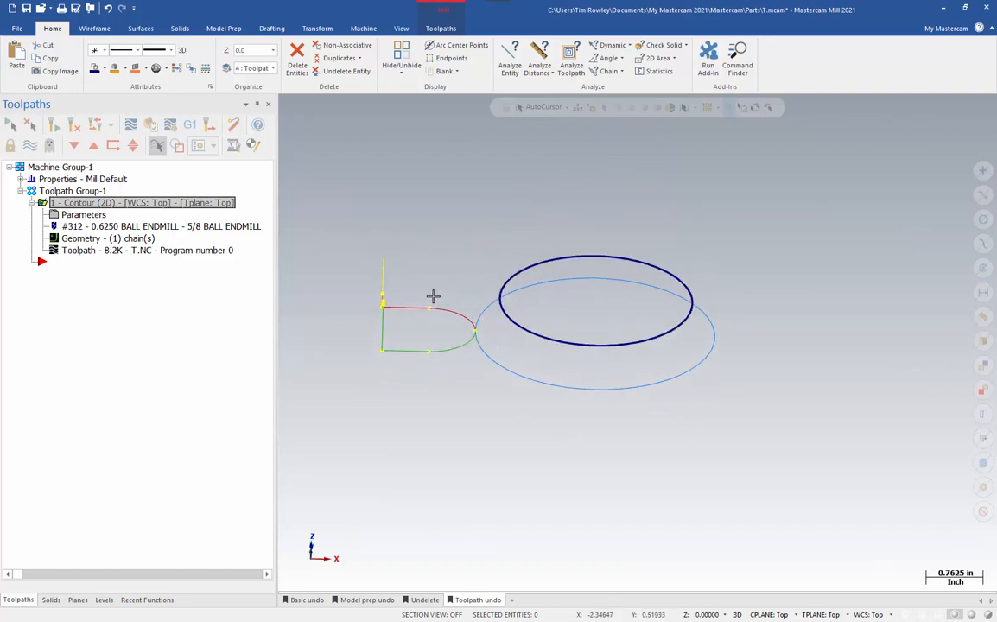
Raise the contour operation's retract height in Linking Parameters and regenerate the toolpath
{"action": "double_click", "coordinate": [142, 203]}
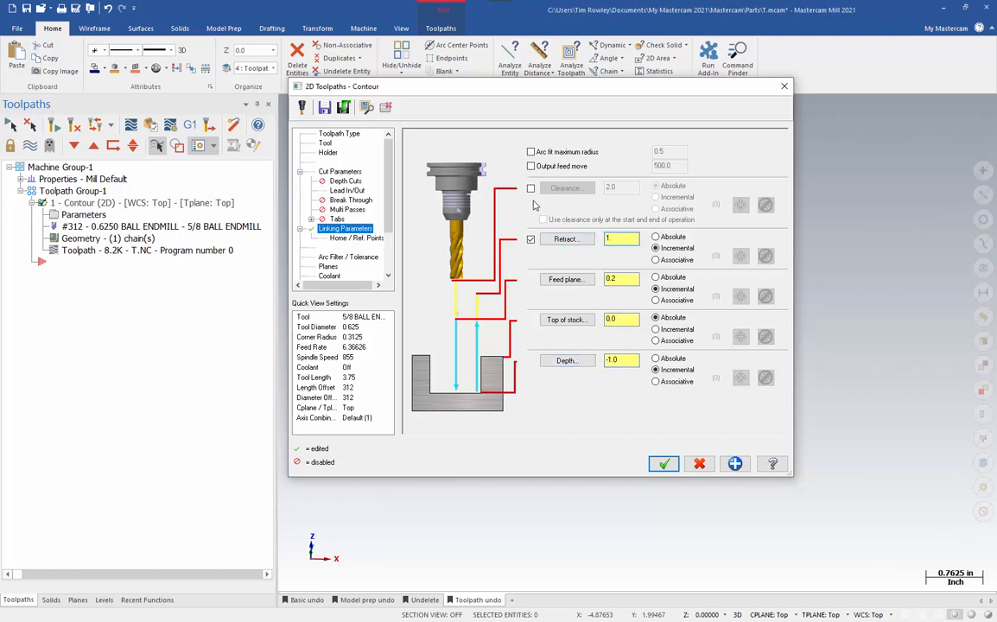
{"action": "left_click", "coordinate": [530, 186]}
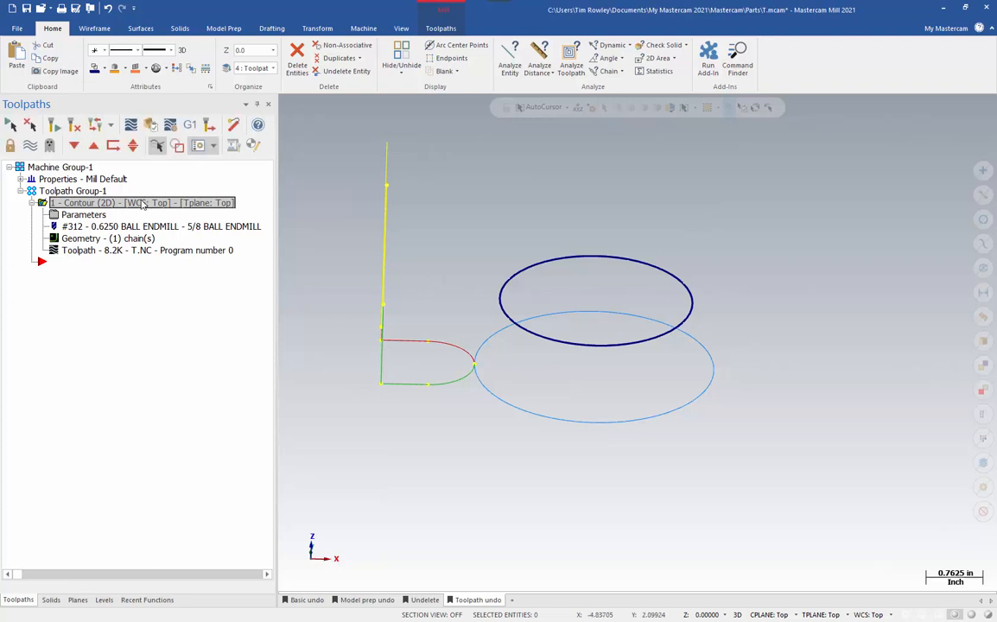
Undo the contour operation back to its original 0.25 retract height
{"action": "right_click", "coordinate": [142, 202]}
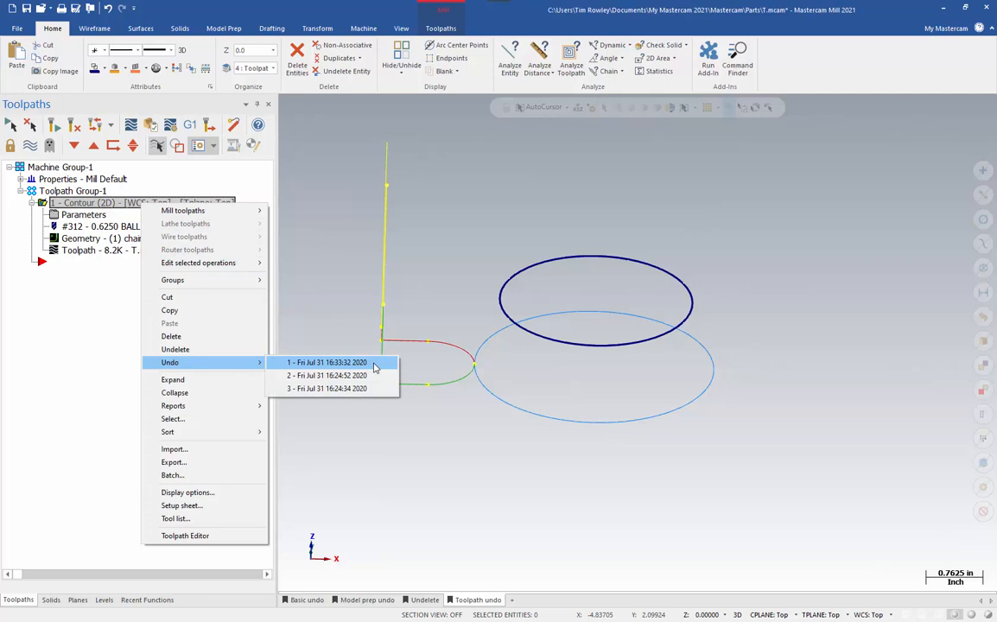
{"action": "mouse_move", "coordinate": [365, 366]}
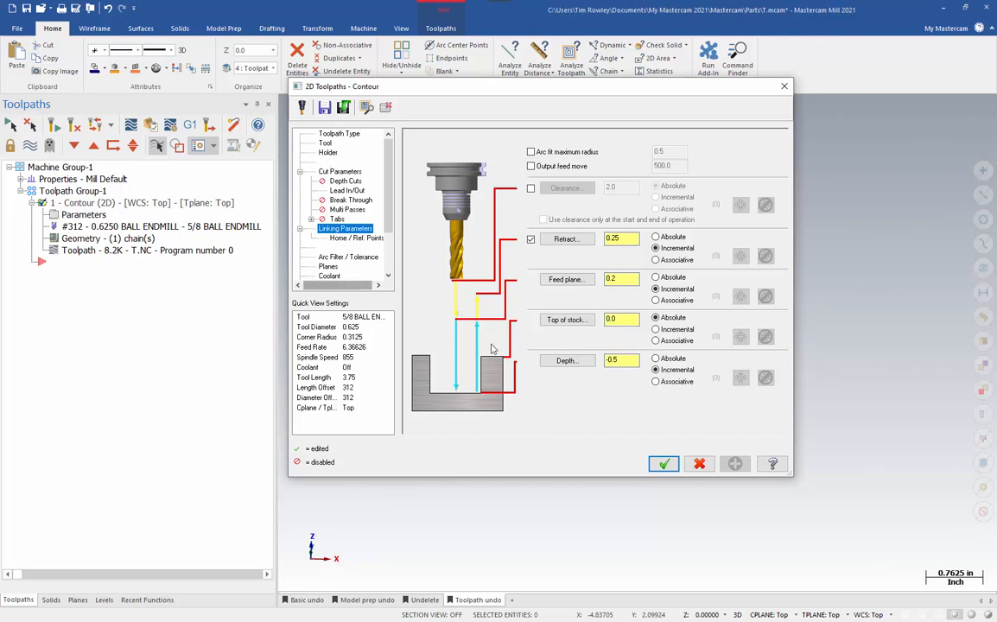
{"action": "mouse_move", "coordinate": [595, 497]}
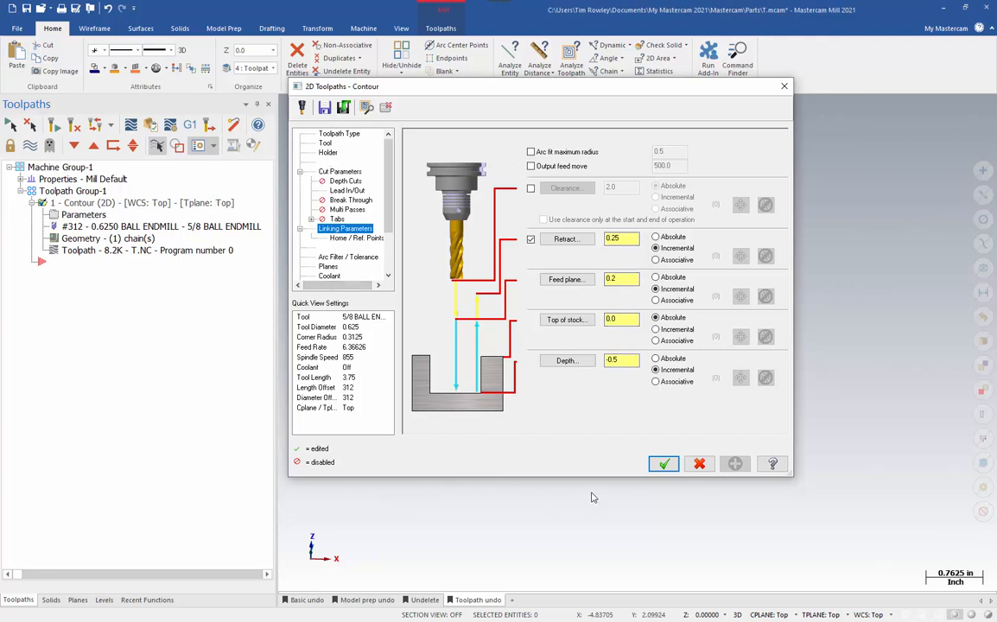
{"action": "mouse_move", "coordinate": [579, 461]}
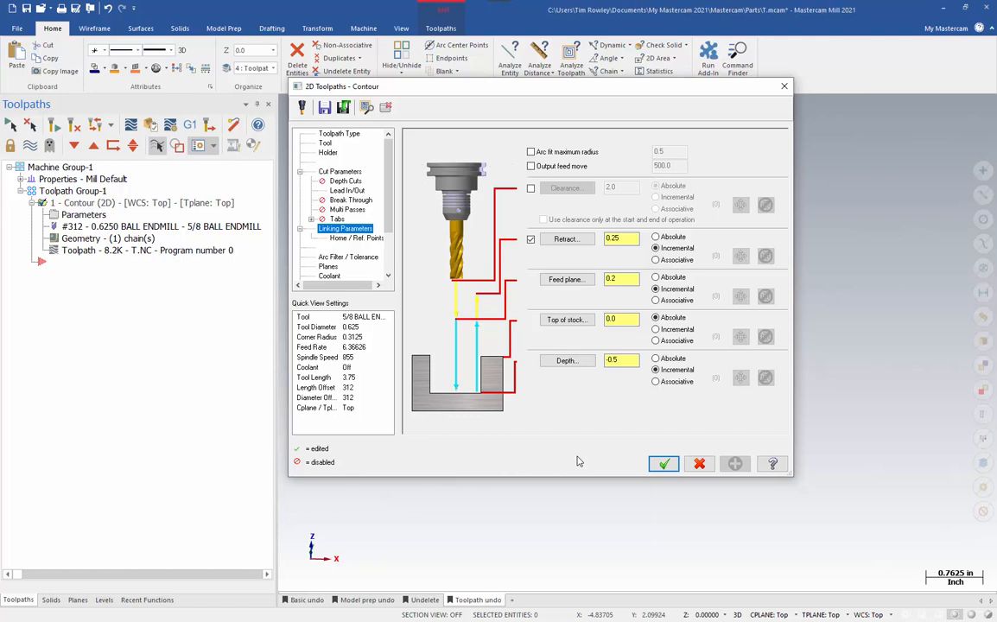
{"action": "mouse_move", "coordinate": [639, 476]}
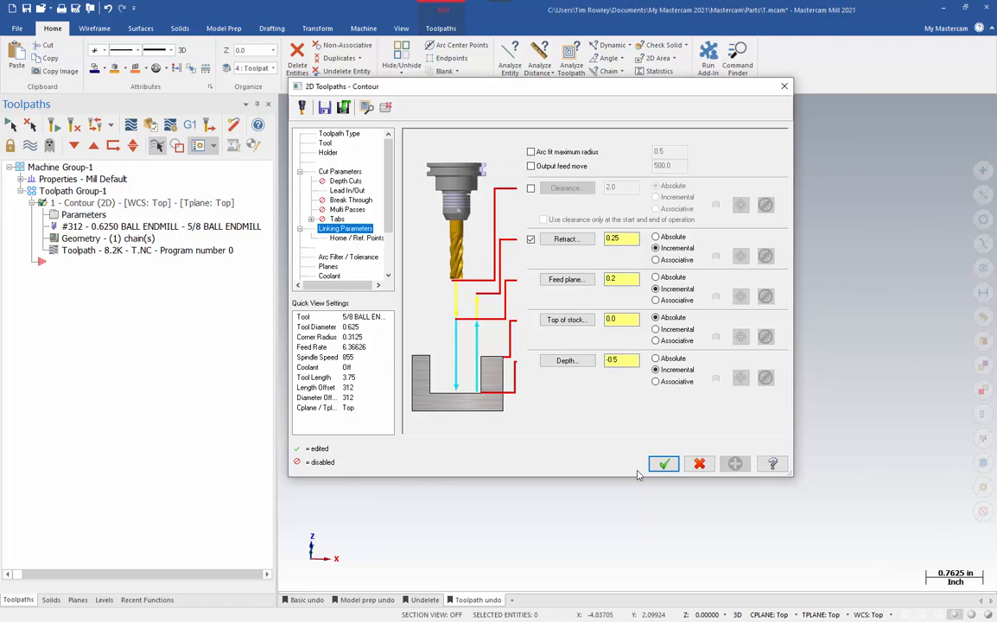
{"action": "left_click", "coordinate": [664, 464]}
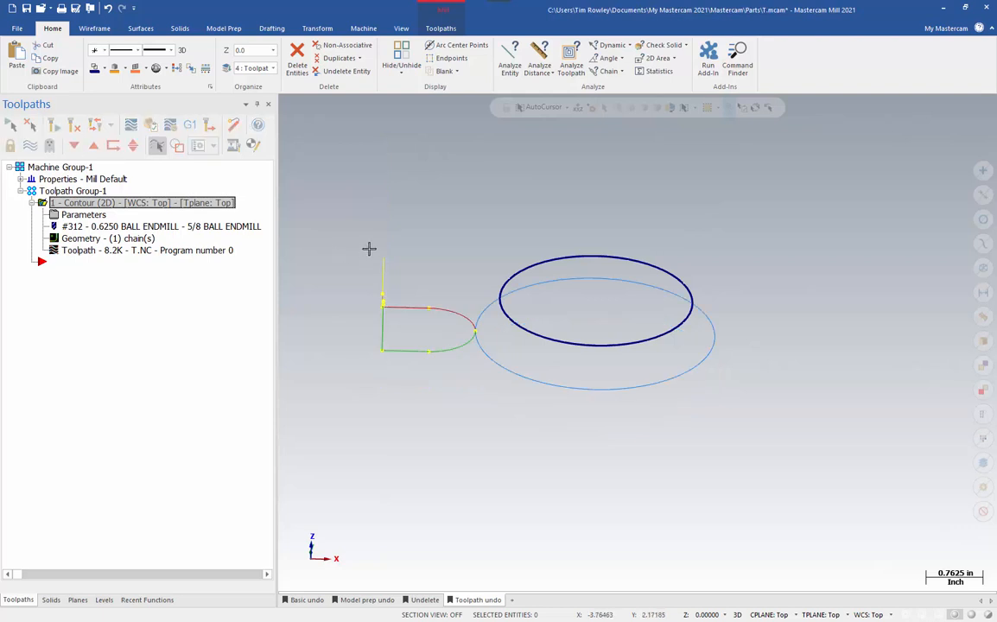
{"action": "right_click", "coordinate": [141, 203]}
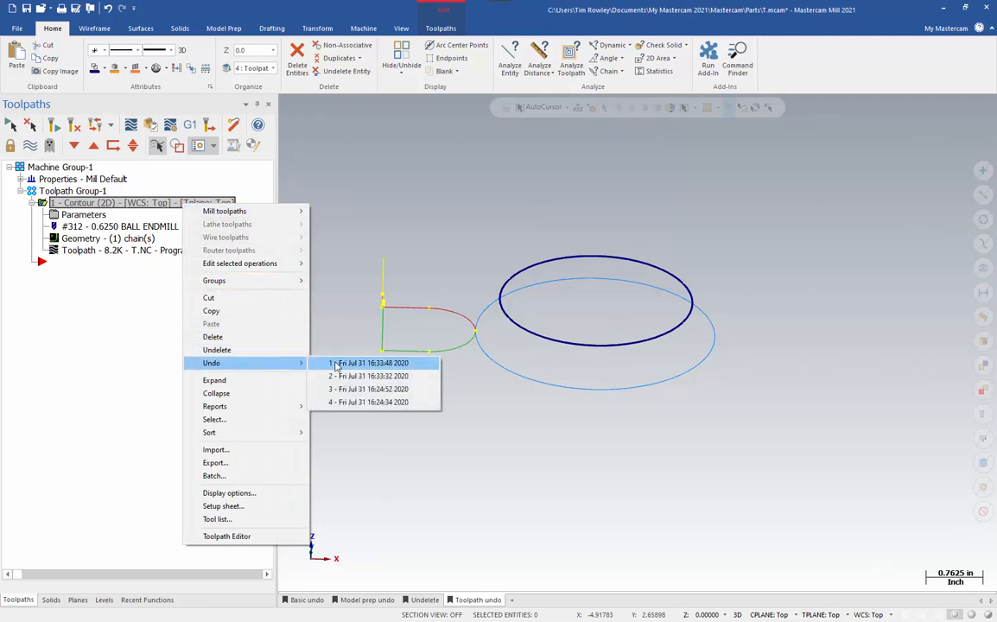
{"action": "mouse_move", "coordinate": [381, 366]}
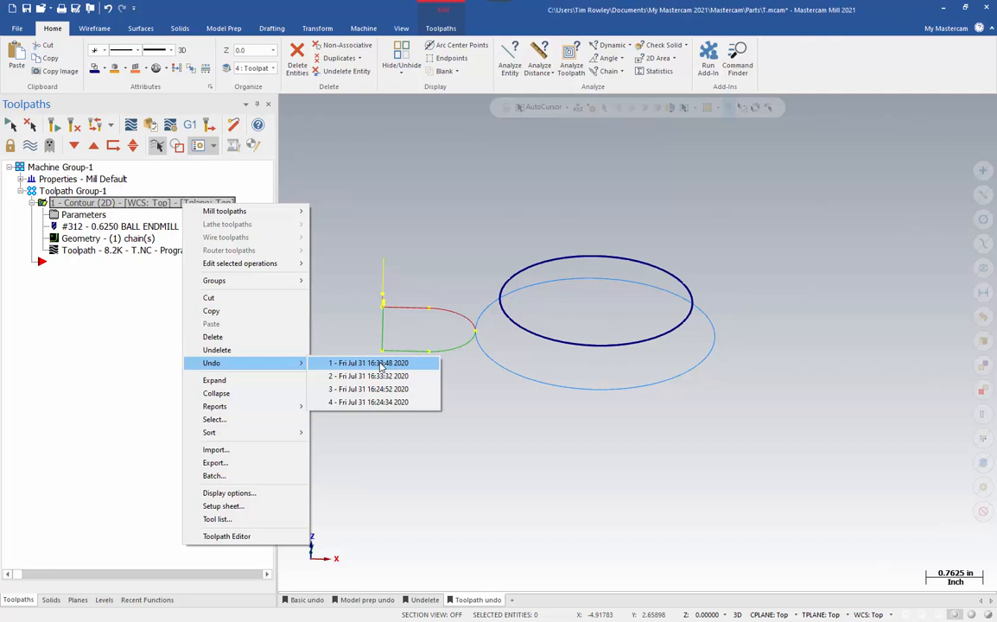
{"action": "left_click", "coordinate": [367, 363]}
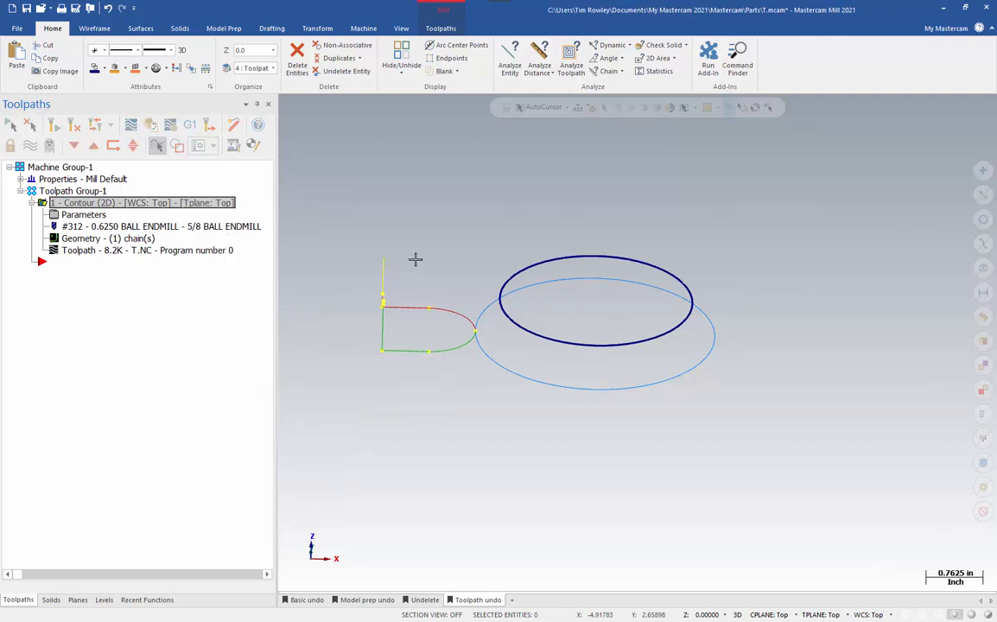